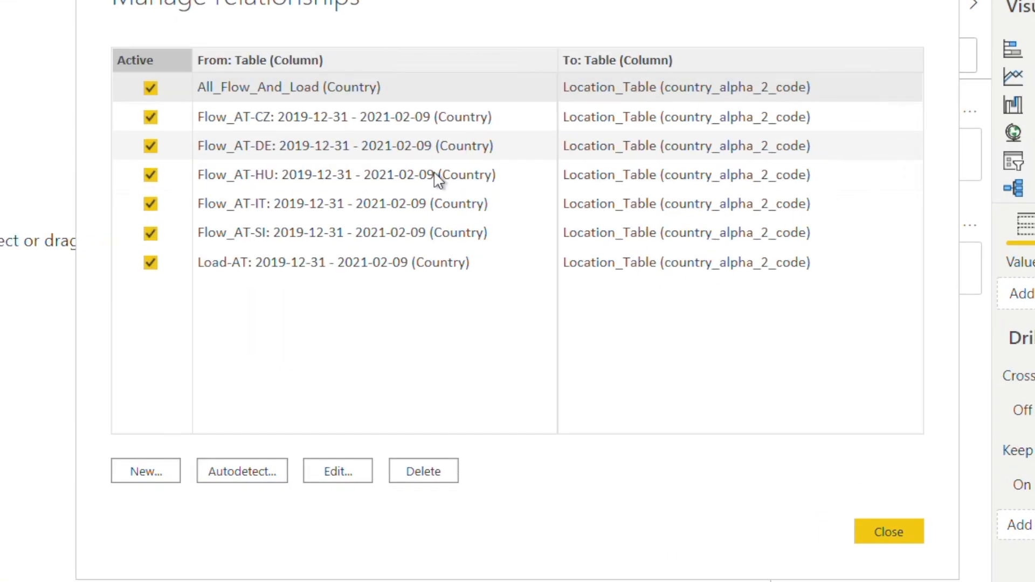
pyautogui.moveTo(462, 156)
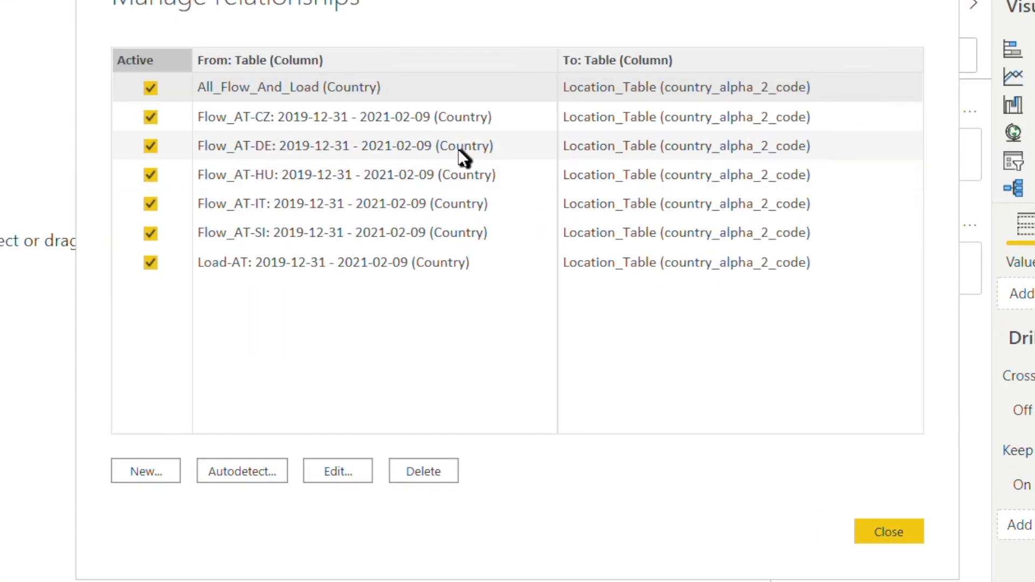
pyautogui.moveTo(849, 273)
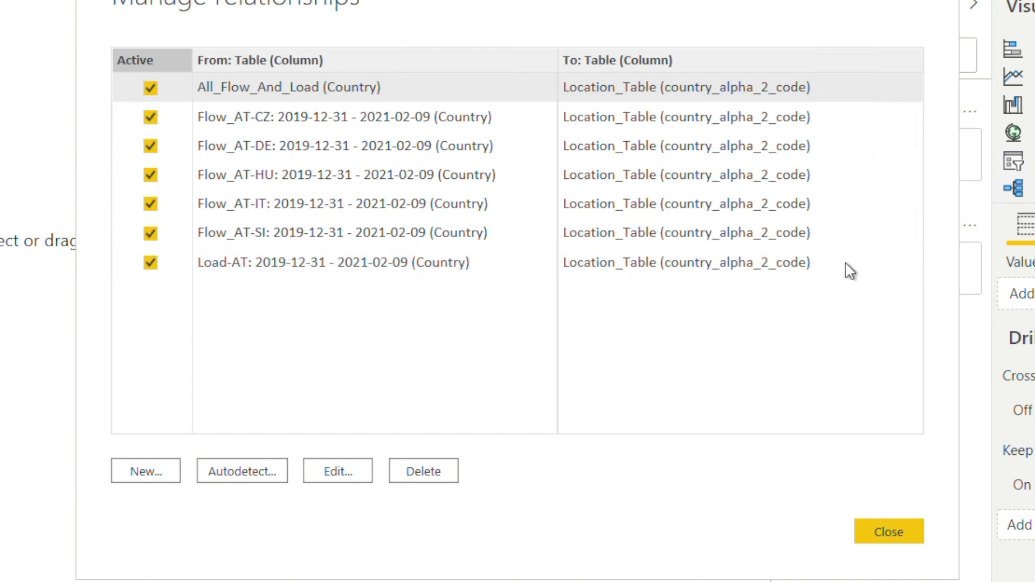
pyautogui.moveTo(888, 532)
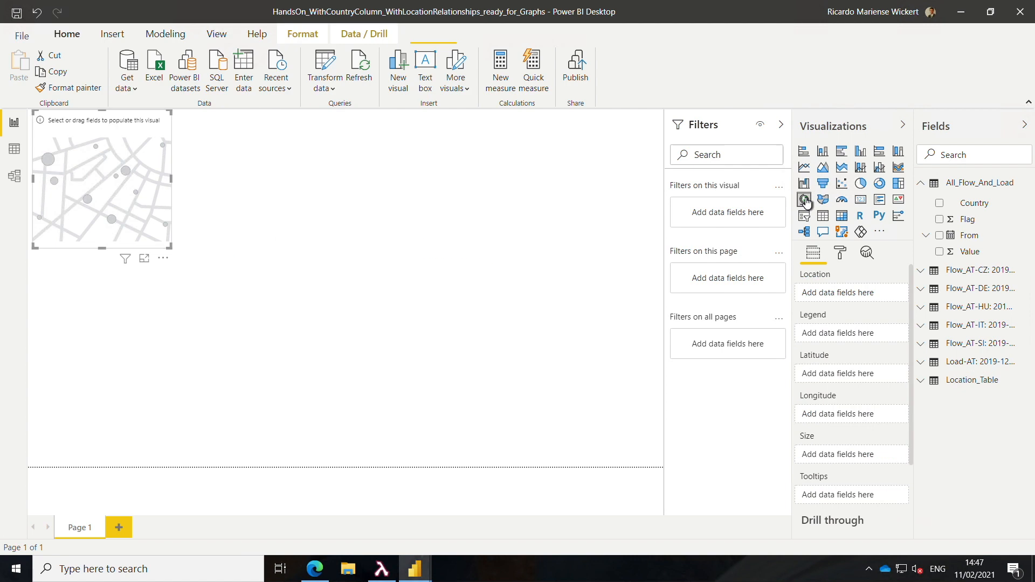
pyautogui.moveTo(843, 375)
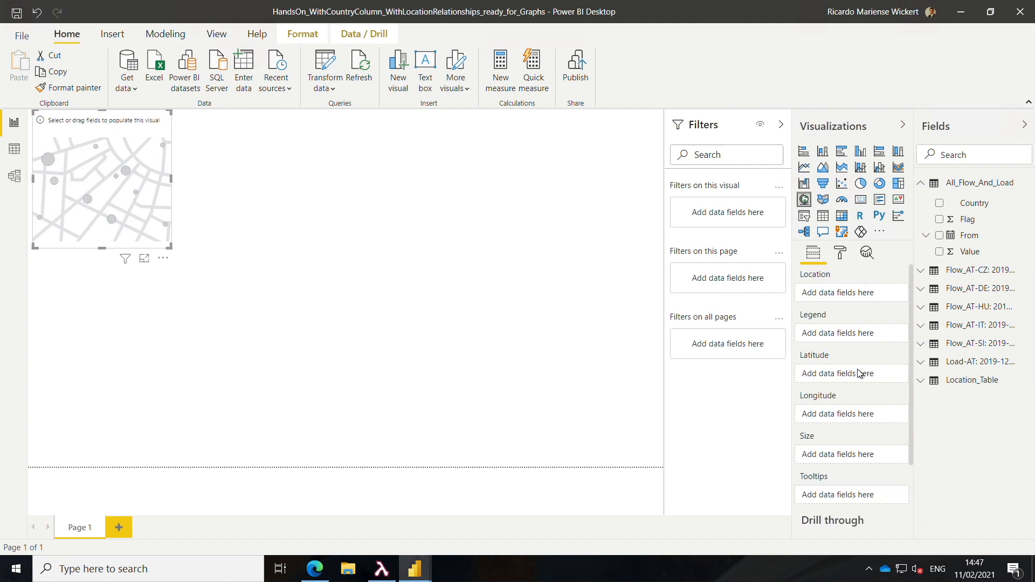
# Step: Assign Location_Table's geo_latitude and geo_longitude as the map visual's coordinates, producing a world map
pyautogui.click(924, 380)
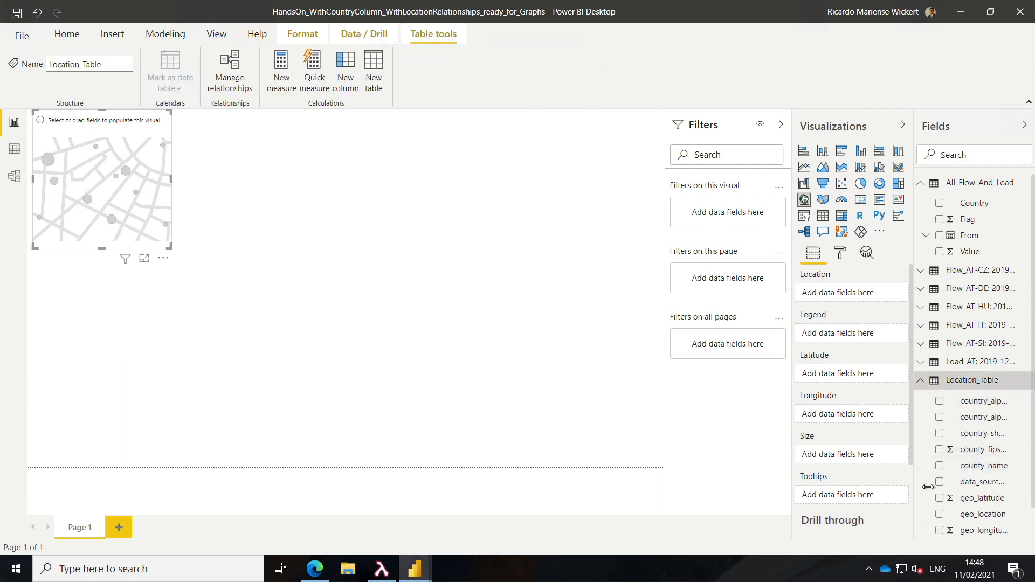
pyautogui.moveTo(853, 384)
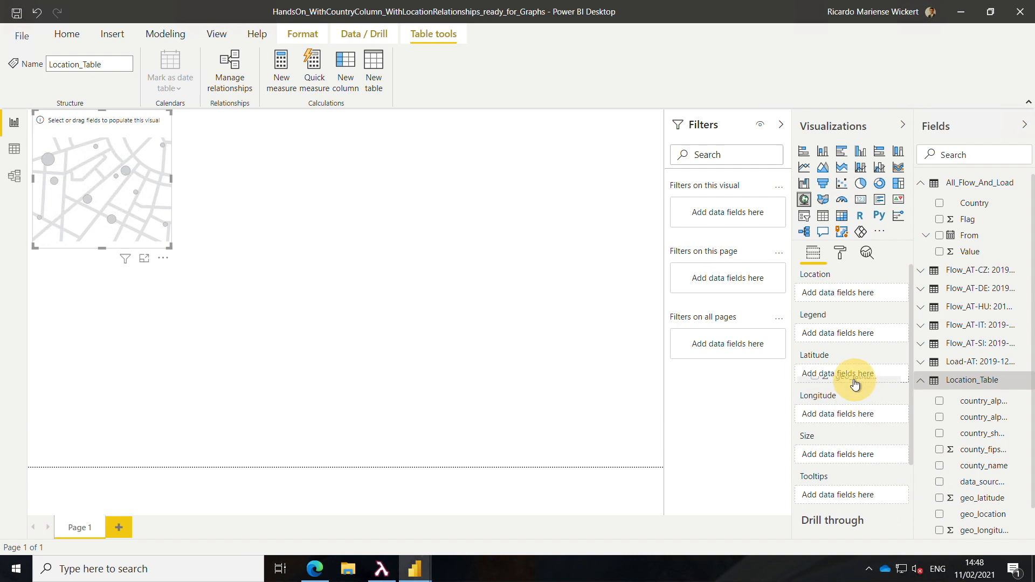
pyautogui.click(940, 498)
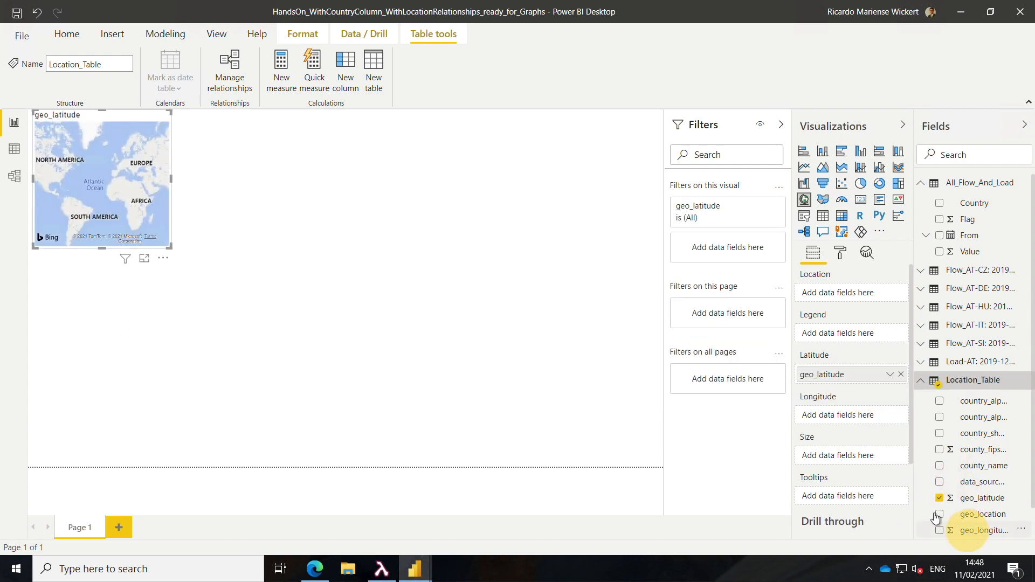
pyautogui.click(941, 530)
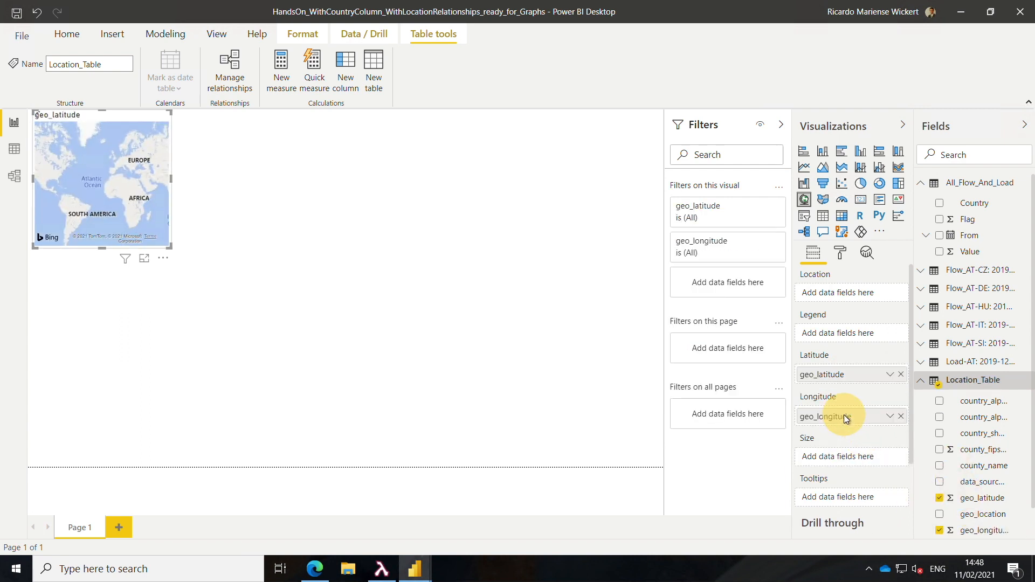